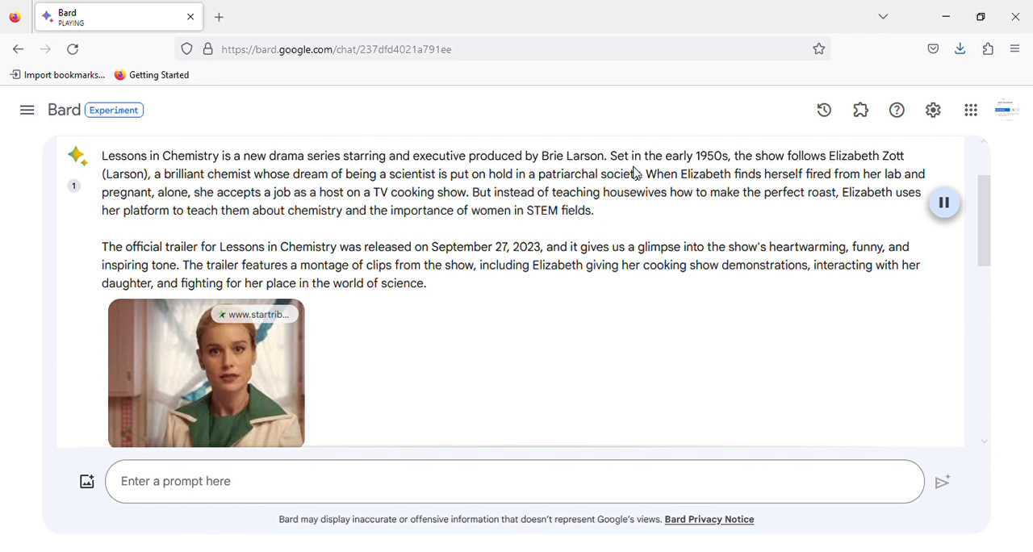
pyautogui.moveTo(824, 176)
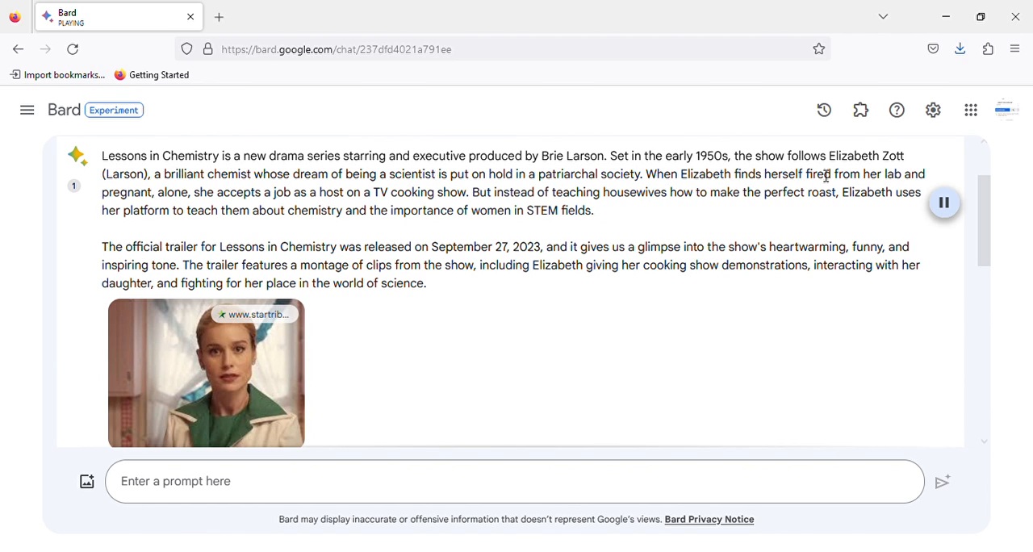
pyautogui.moveTo(154, 184)
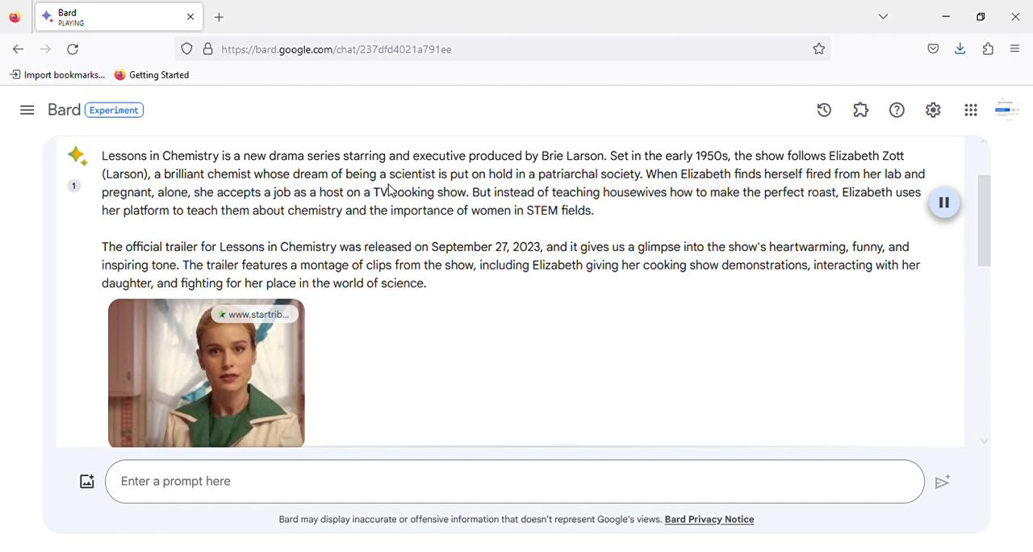
pyautogui.moveTo(633, 194)
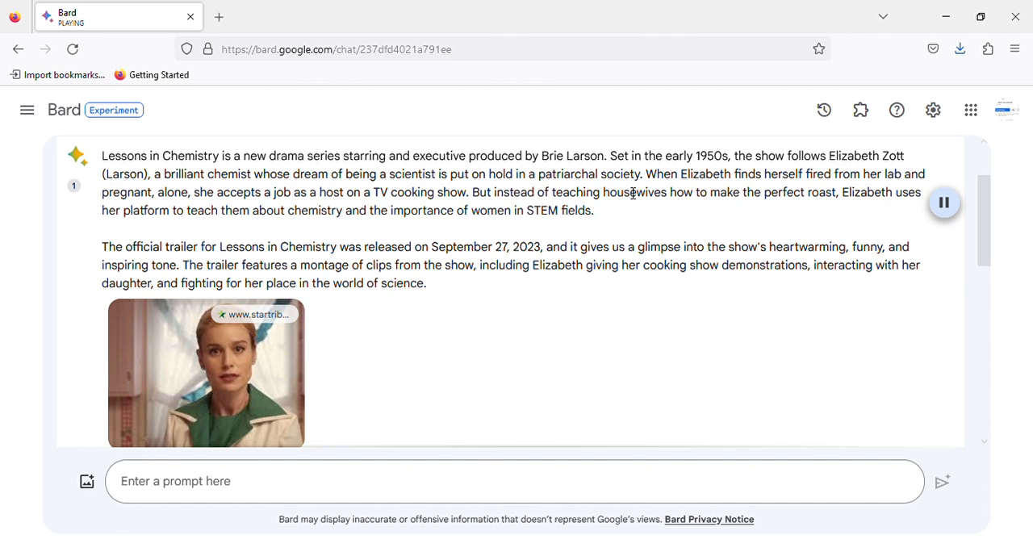
pyautogui.moveTo(725, 190)
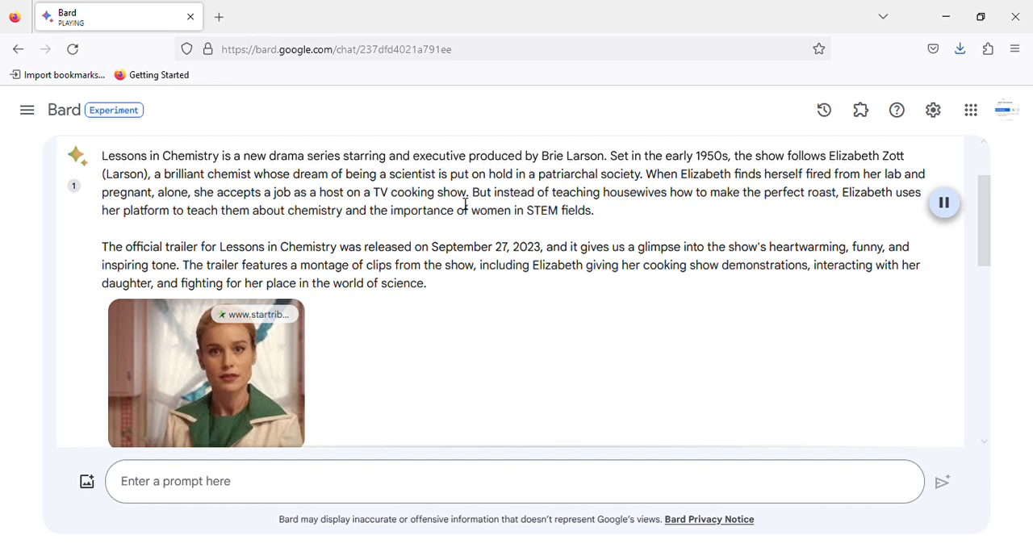
pyautogui.moveTo(621, 210)
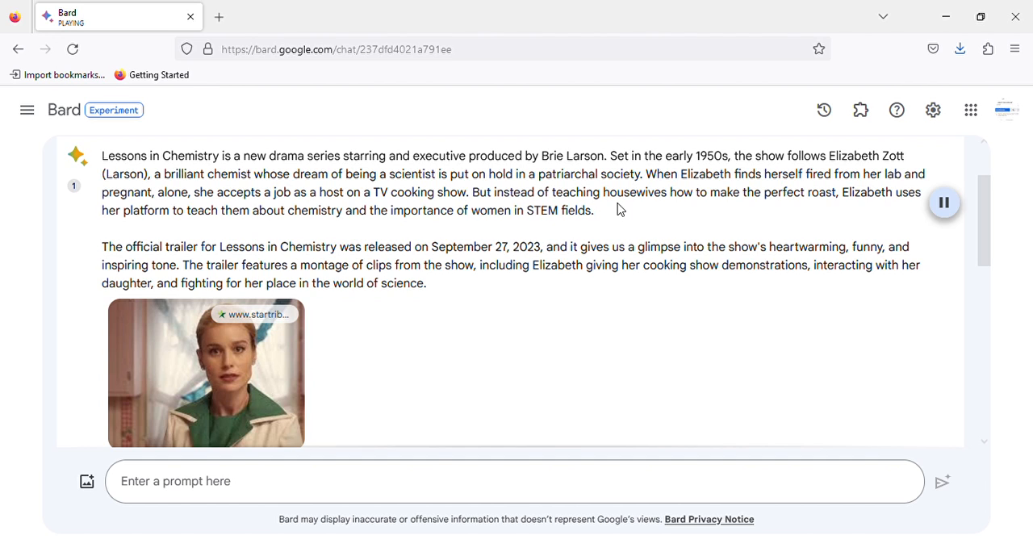
pyautogui.moveTo(834, 210)
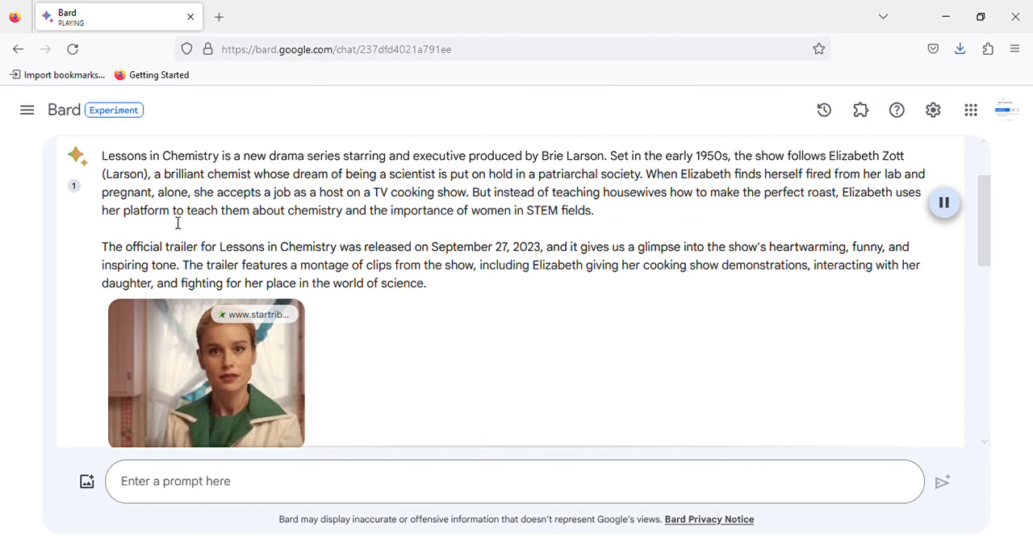
pyautogui.moveTo(436, 230)
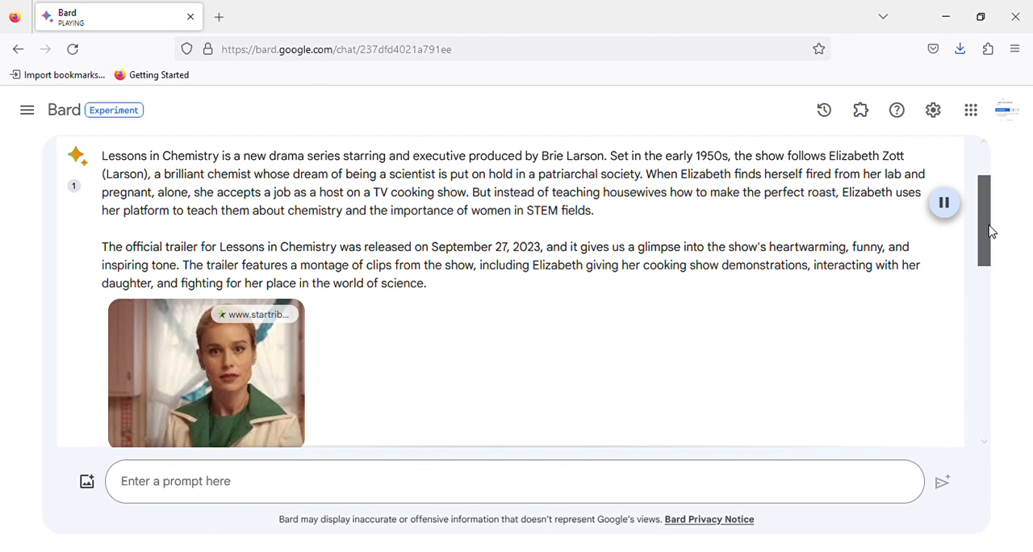
pyautogui.scroll(-3)
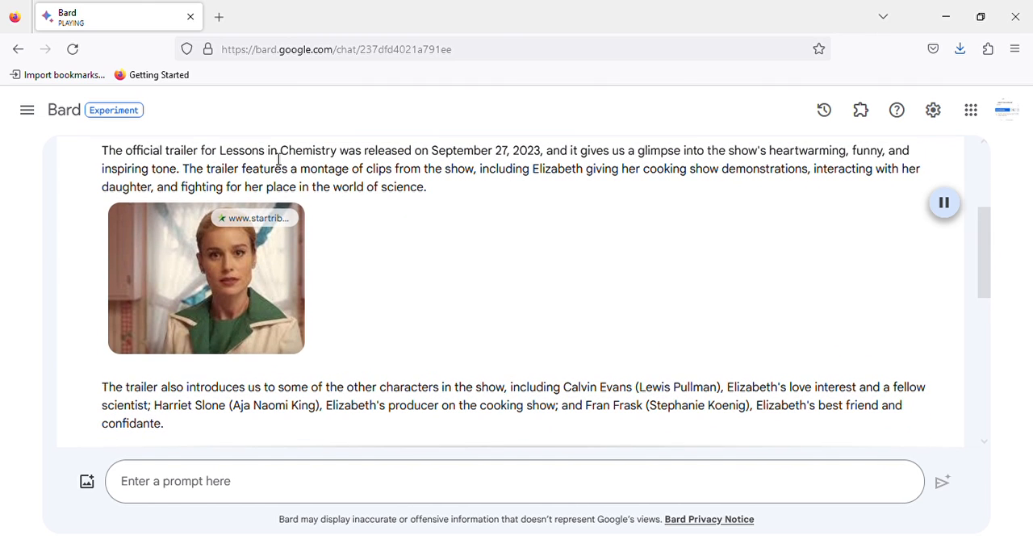
pyautogui.moveTo(500, 173)
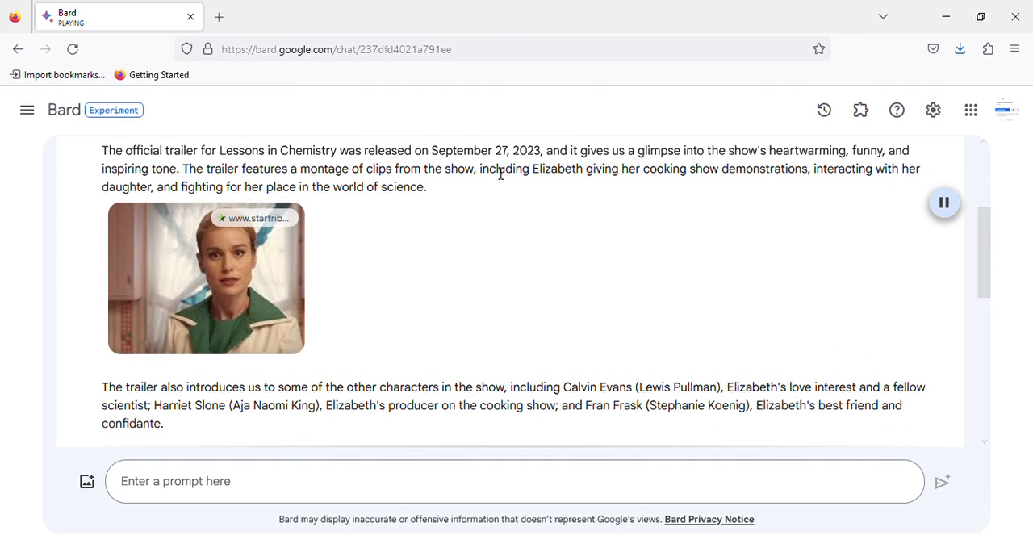
pyautogui.moveTo(595, 173)
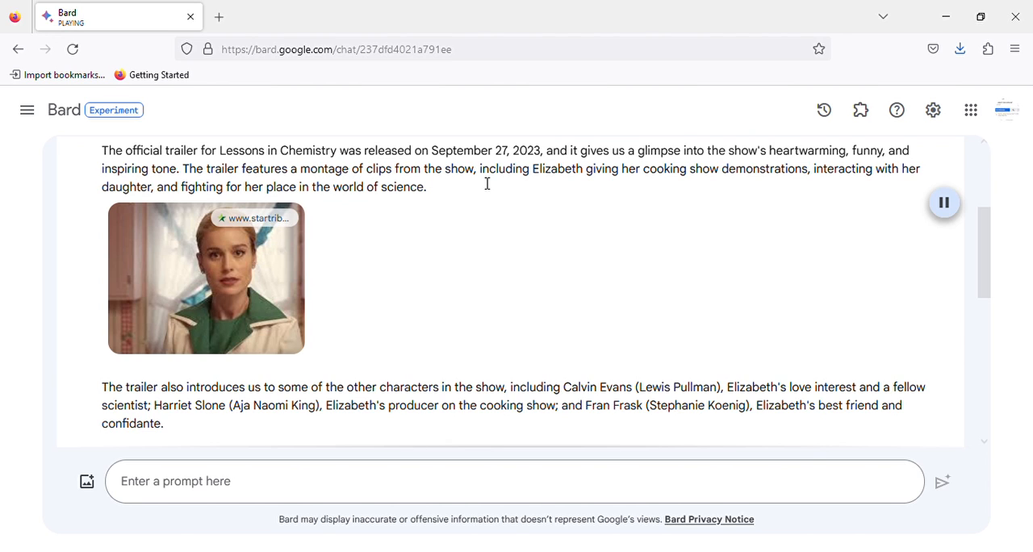
pyautogui.moveTo(717, 184)
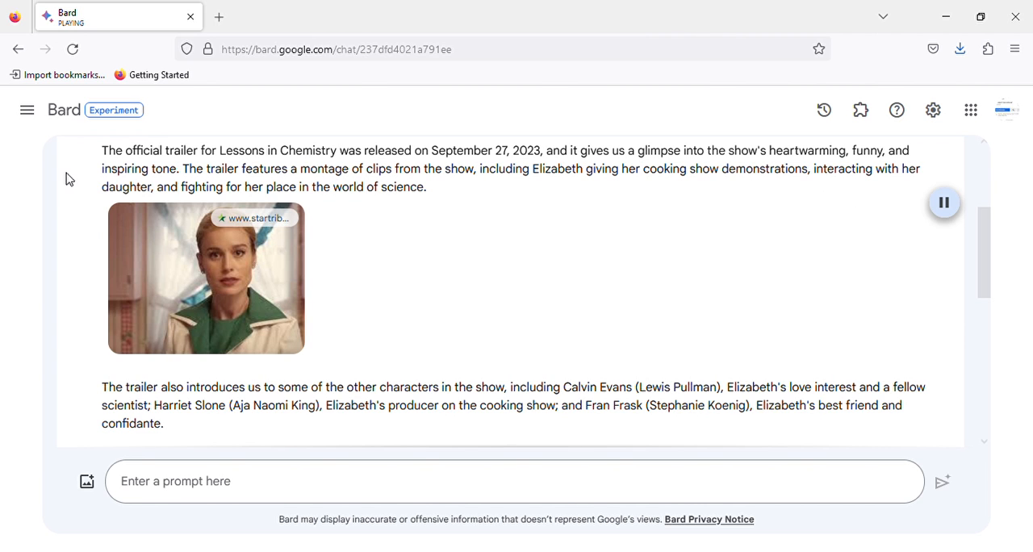
pyautogui.moveTo(968, 342)
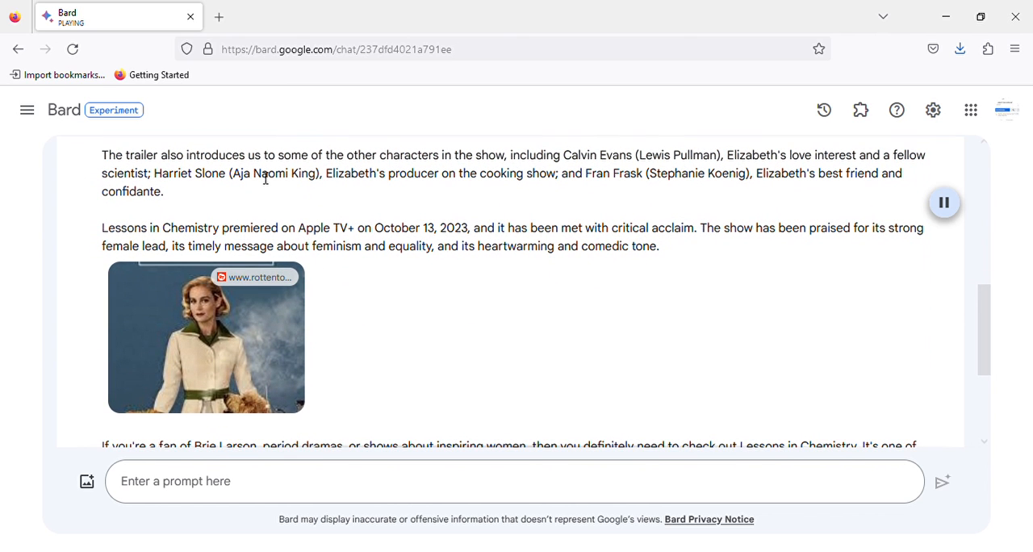
pyautogui.moveTo(519, 202)
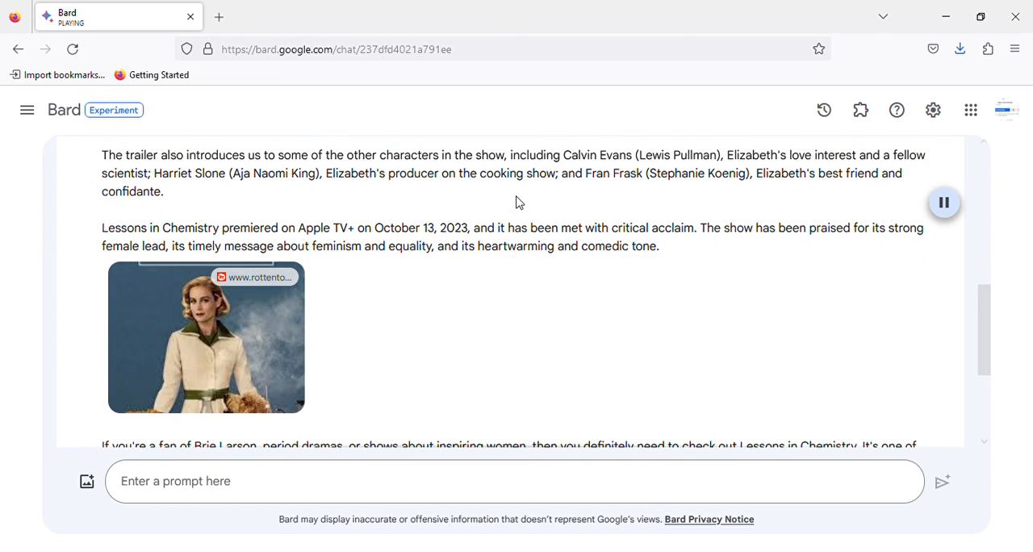
pyautogui.moveTo(712, 169)
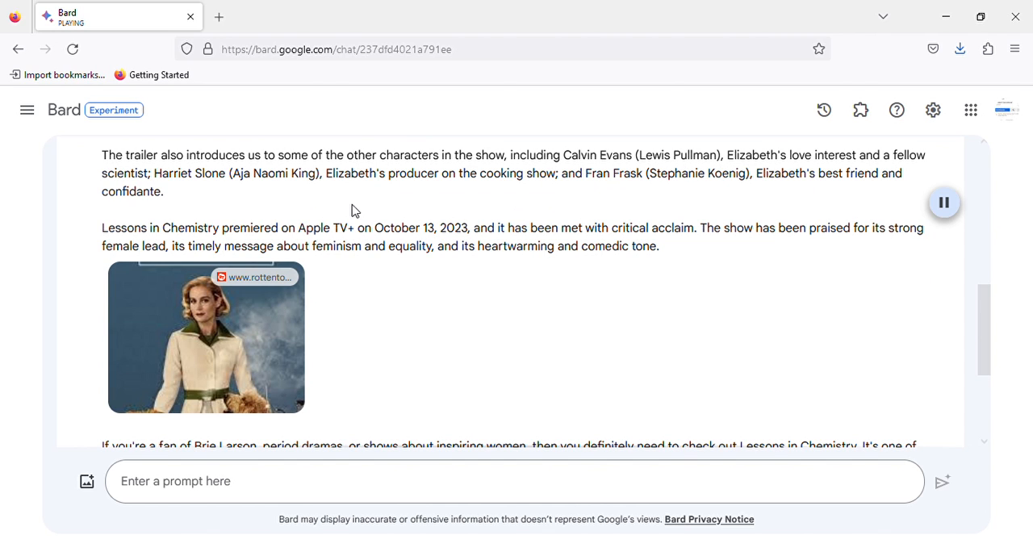
pyautogui.moveTo(407, 192)
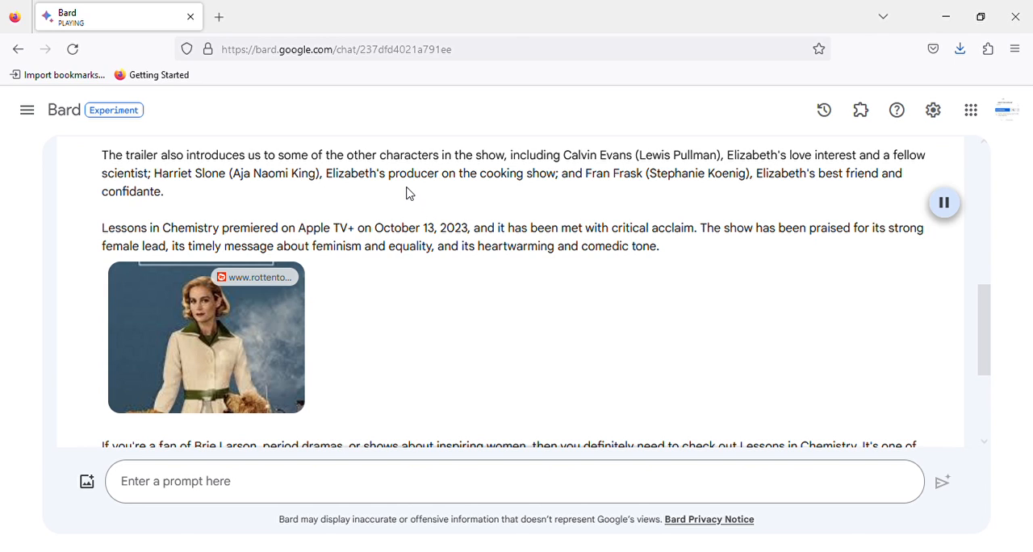
pyautogui.moveTo(577, 188)
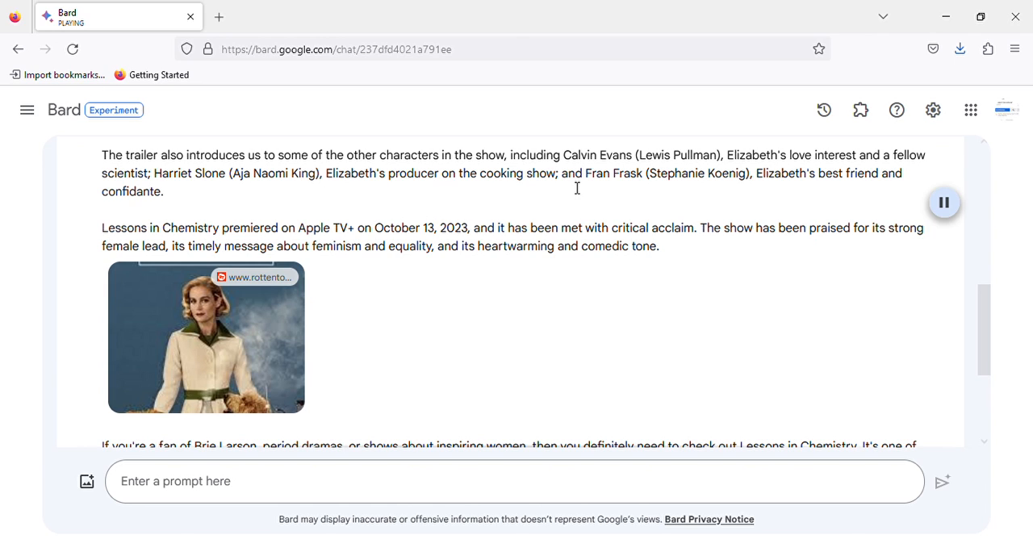
pyautogui.moveTo(710, 197)
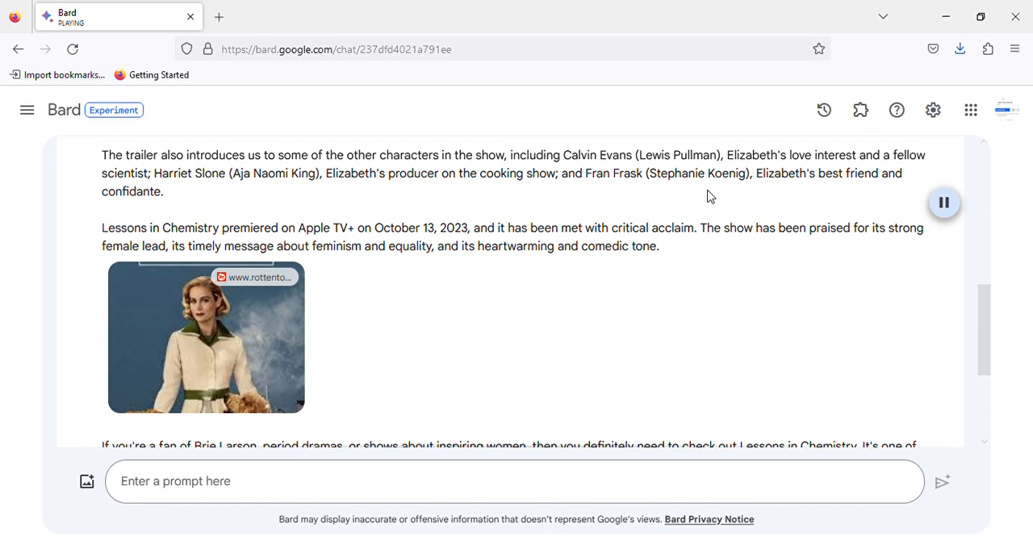
pyautogui.moveTo(481, 202)
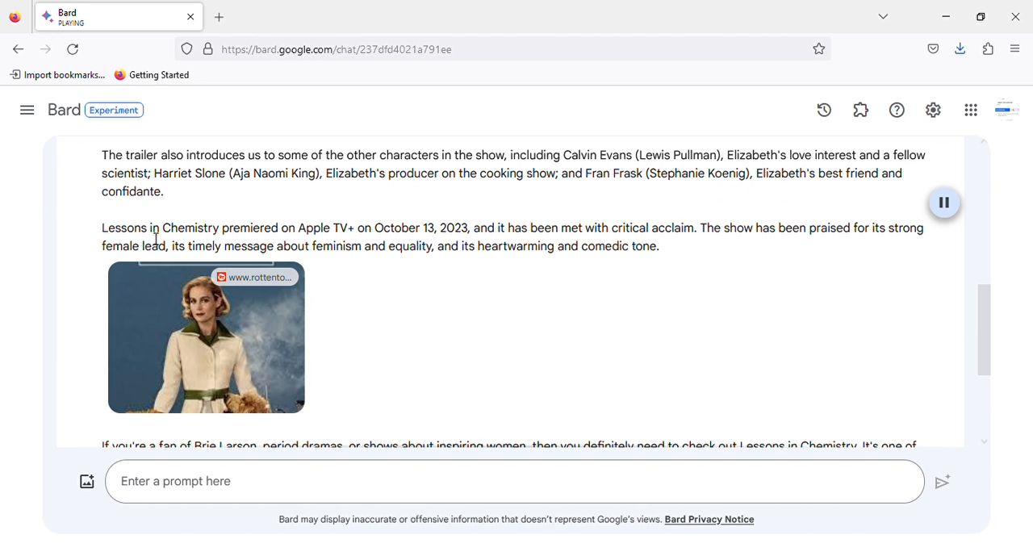
pyautogui.moveTo(361, 245)
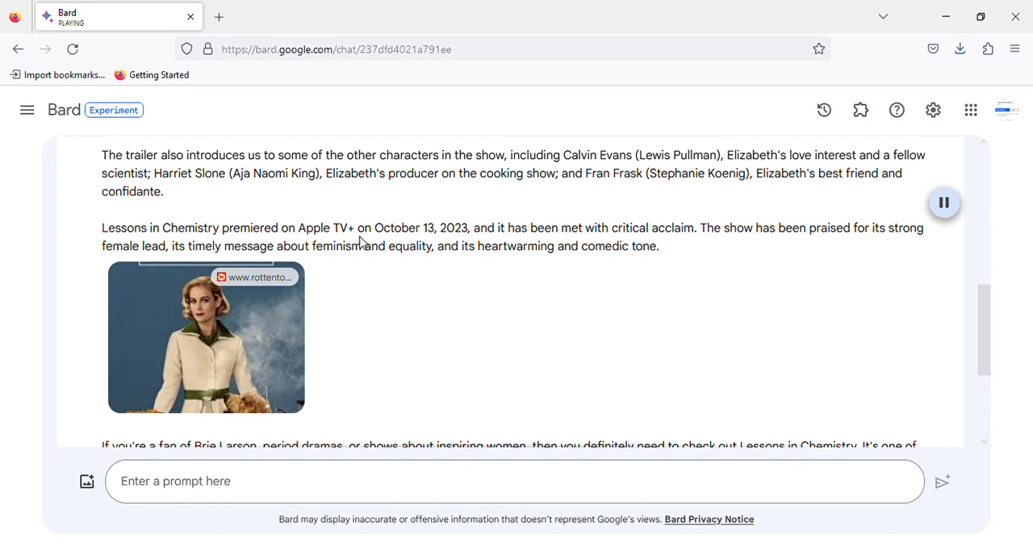
pyautogui.moveTo(477, 244)
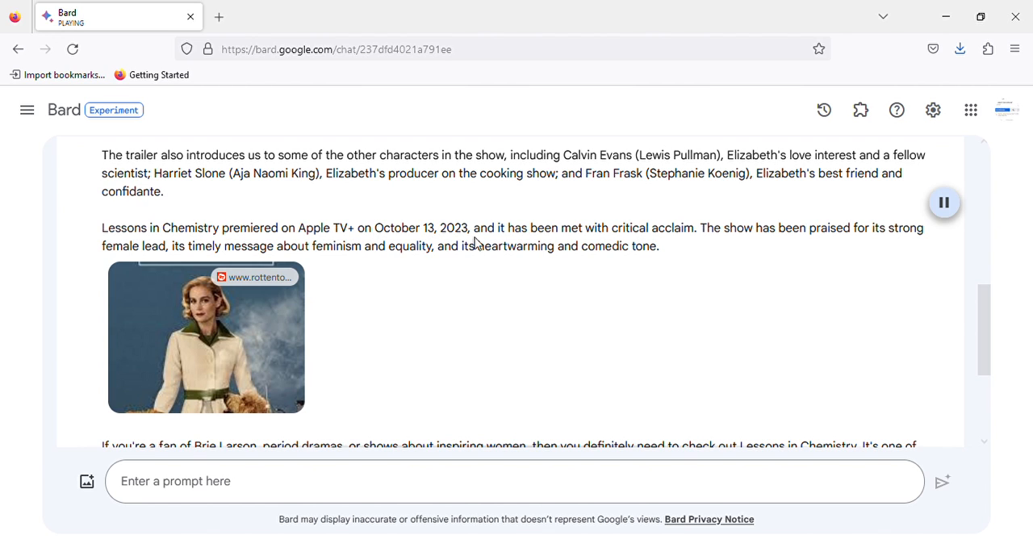
pyautogui.moveTo(685, 243)
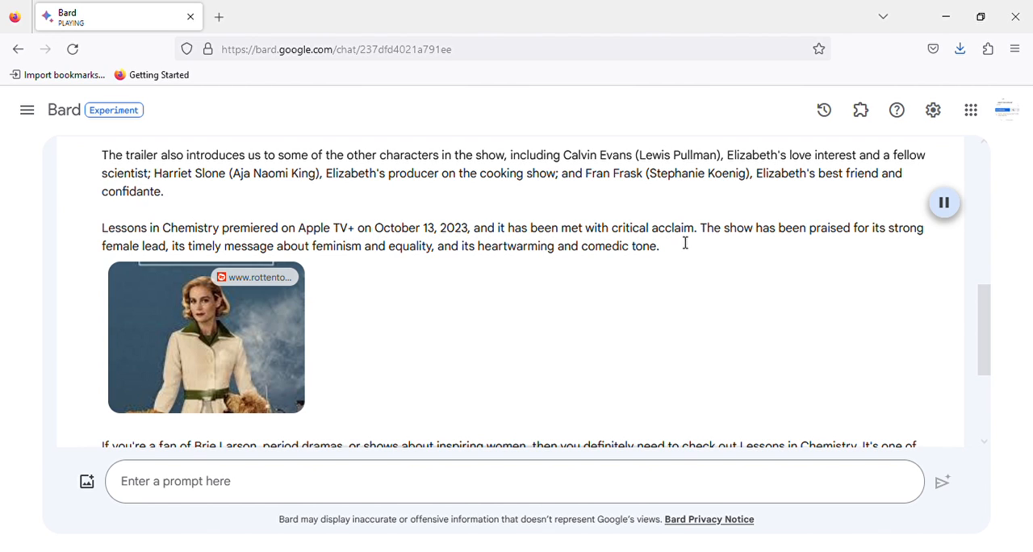
pyautogui.moveTo(716, 244)
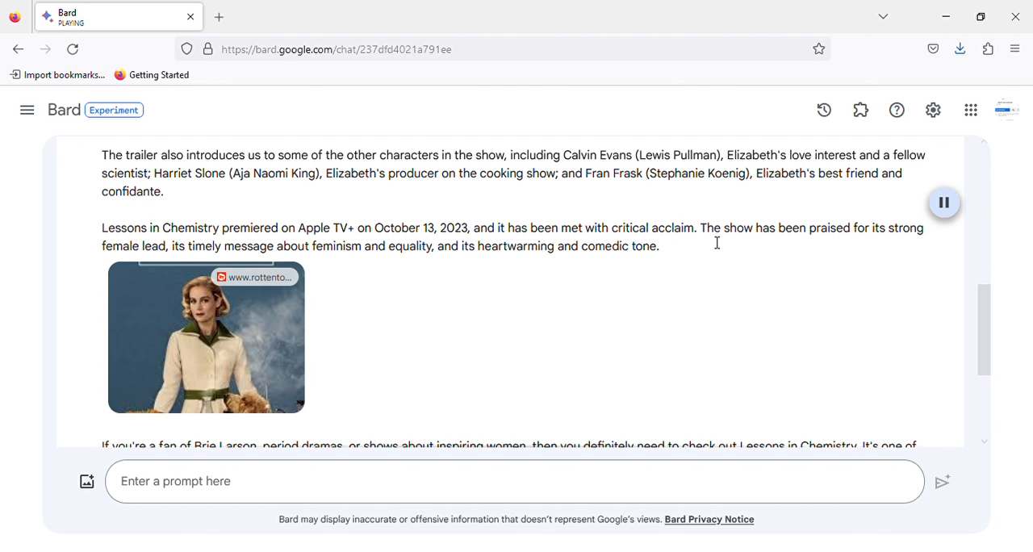
pyautogui.moveTo(846, 241)
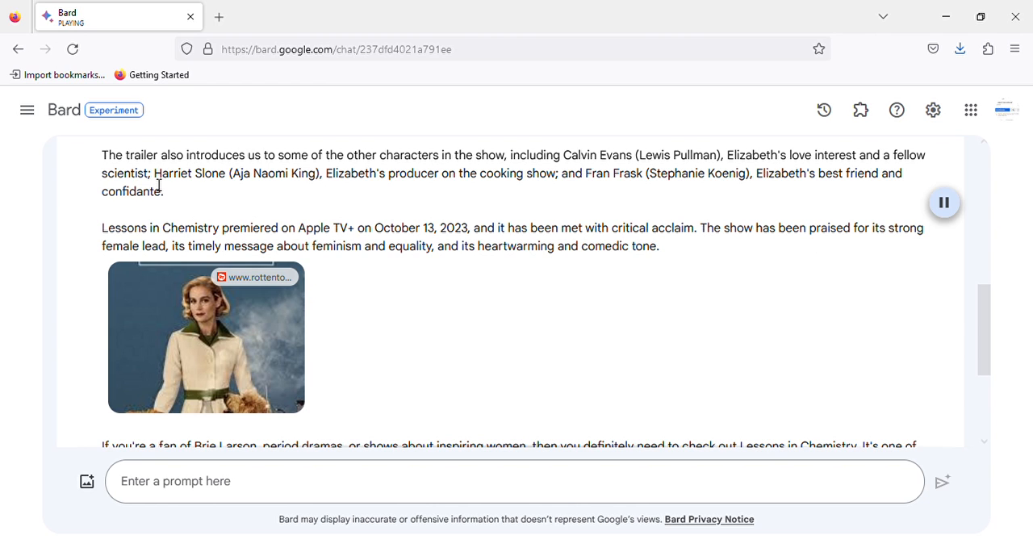
pyautogui.moveTo(161, 184)
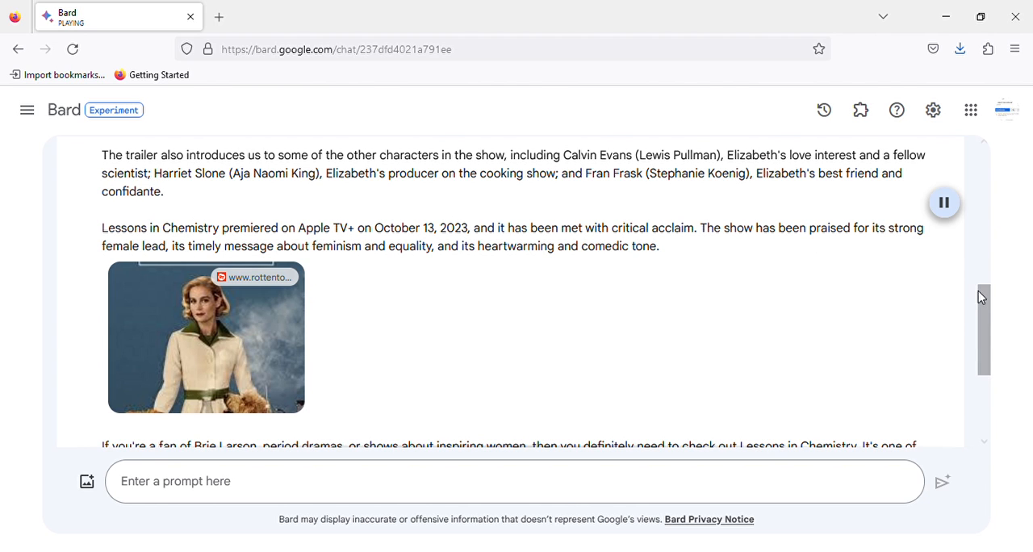
pyautogui.scroll(-3)
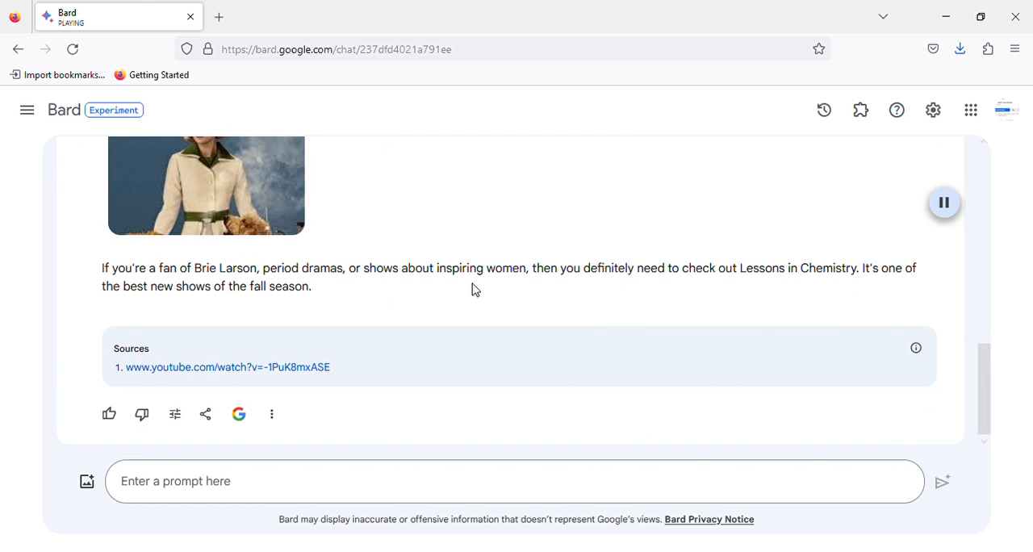
pyautogui.moveTo(791, 286)
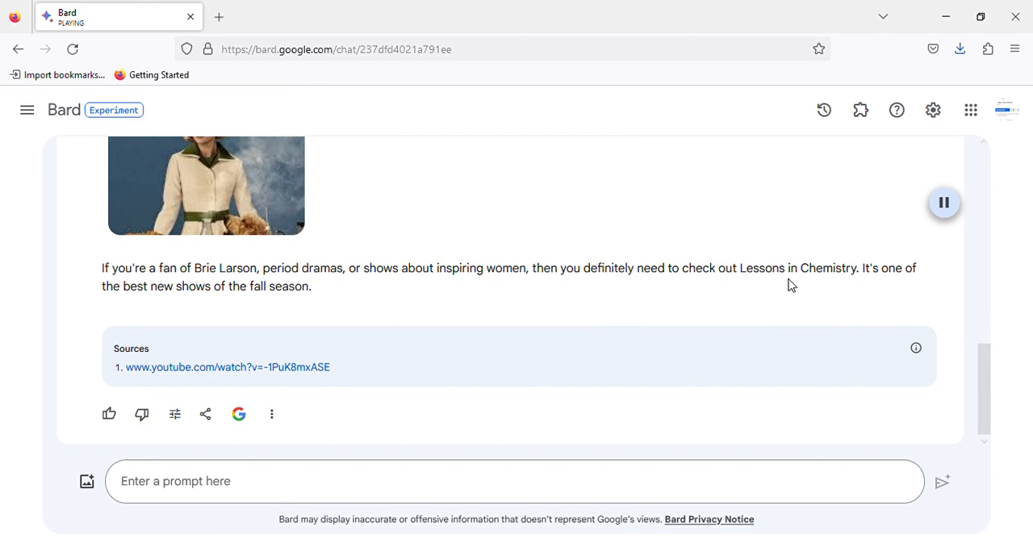
pyautogui.moveTo(146, 304)
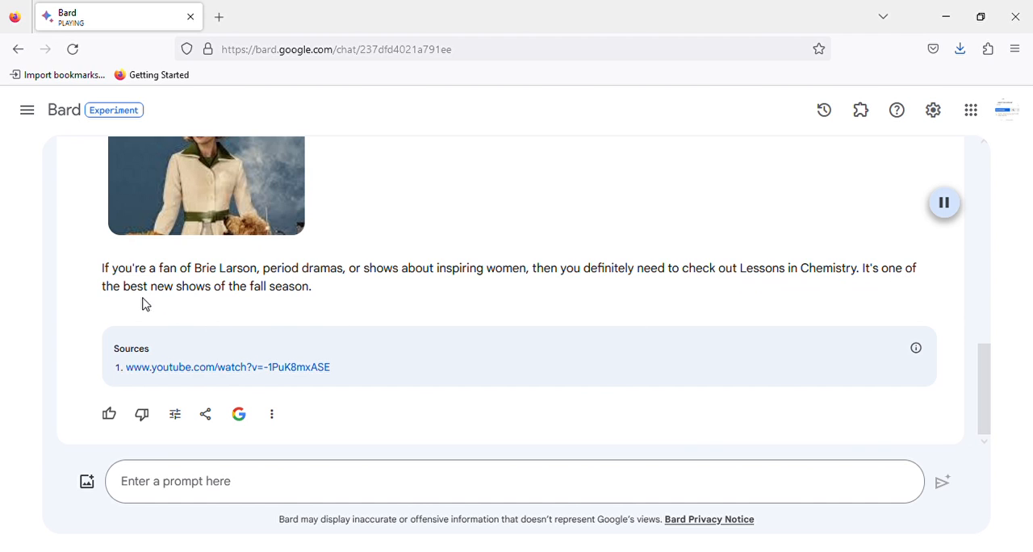
pyautogui.moveTo(966, 88)
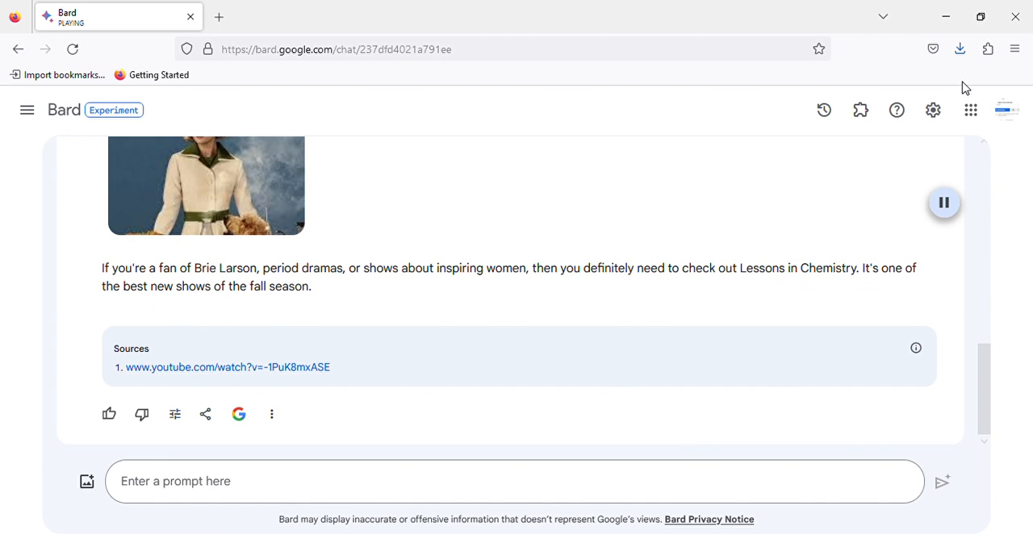